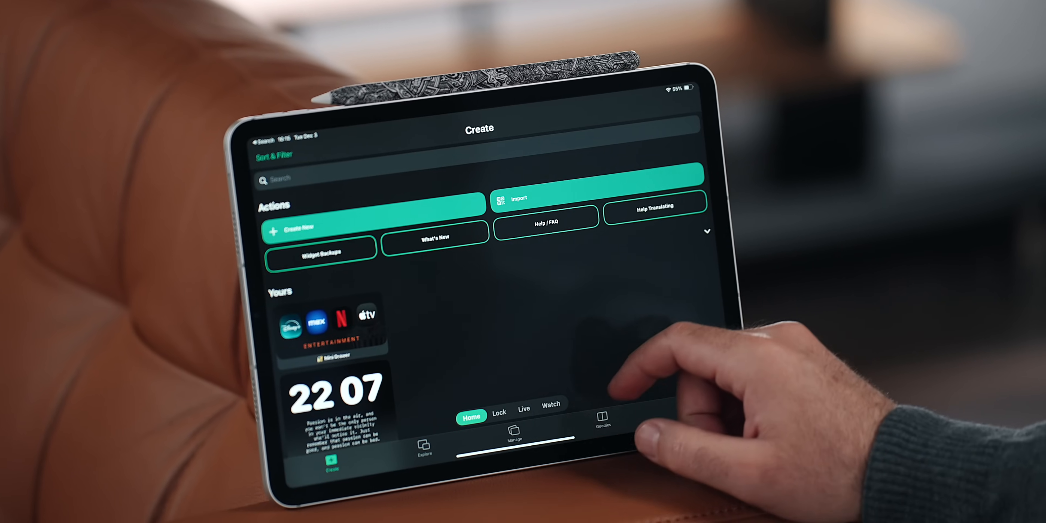
Step: Move from Create through Explore to the Manage screen showing the widget slots
left_click(422, 446)
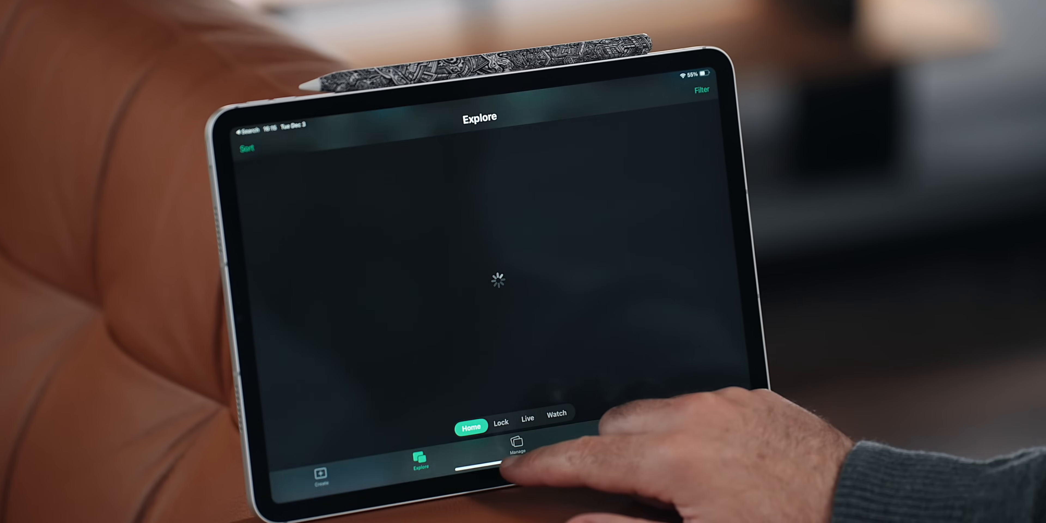
left_click(516, 446)
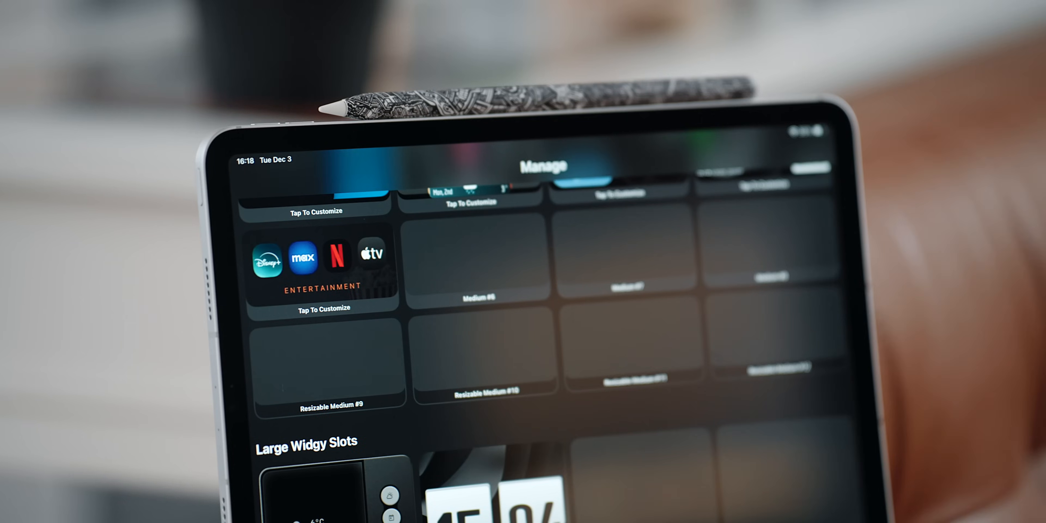